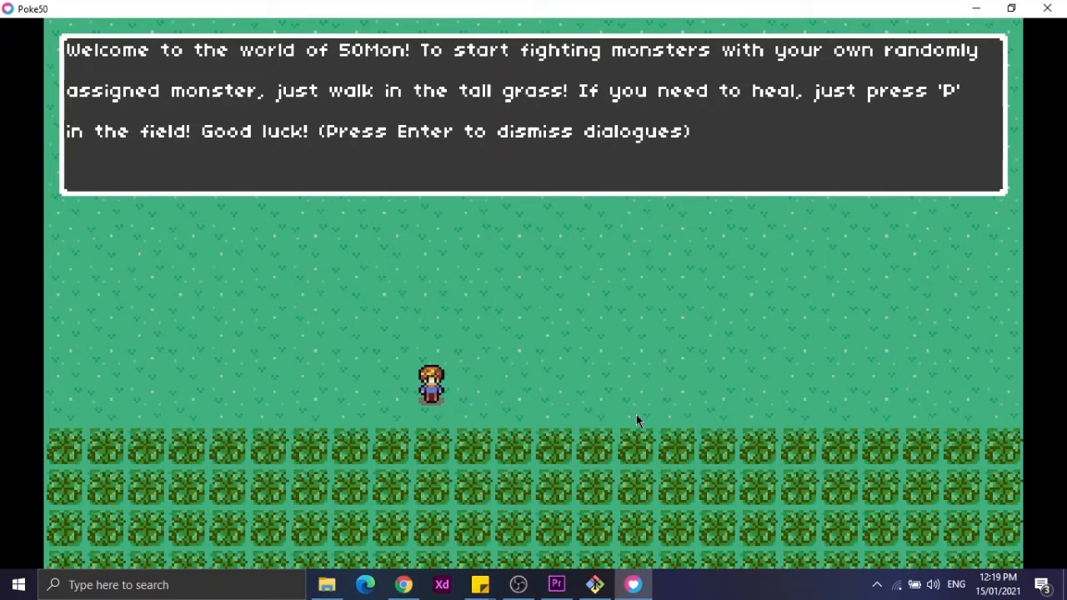
pyautogui.moveTo(644, 420)
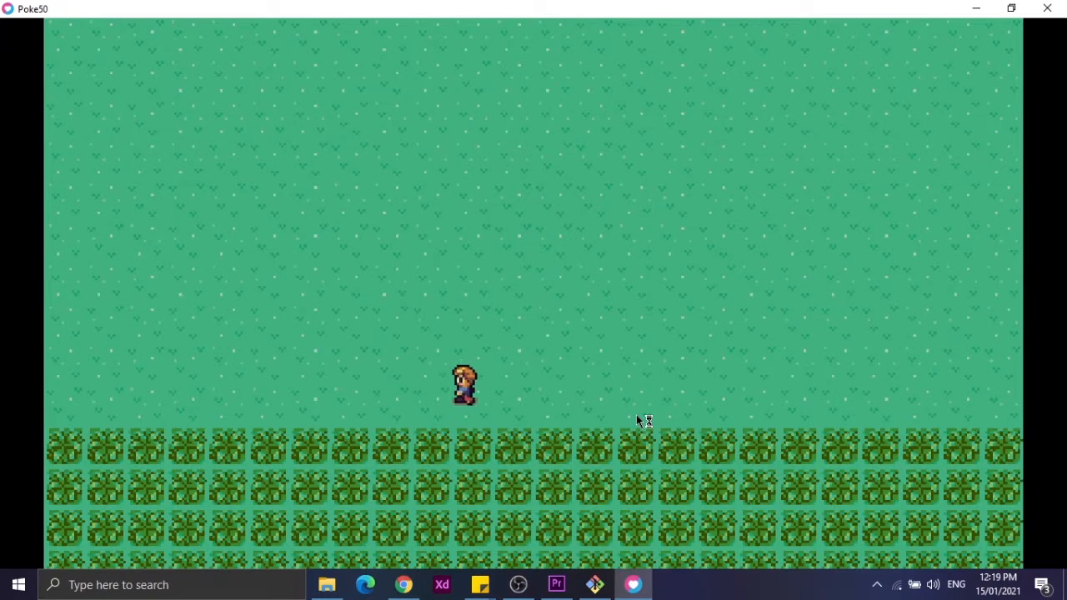
# Step: Wander the avatar up, down, left and right across the open field
pyautogui.press('up')
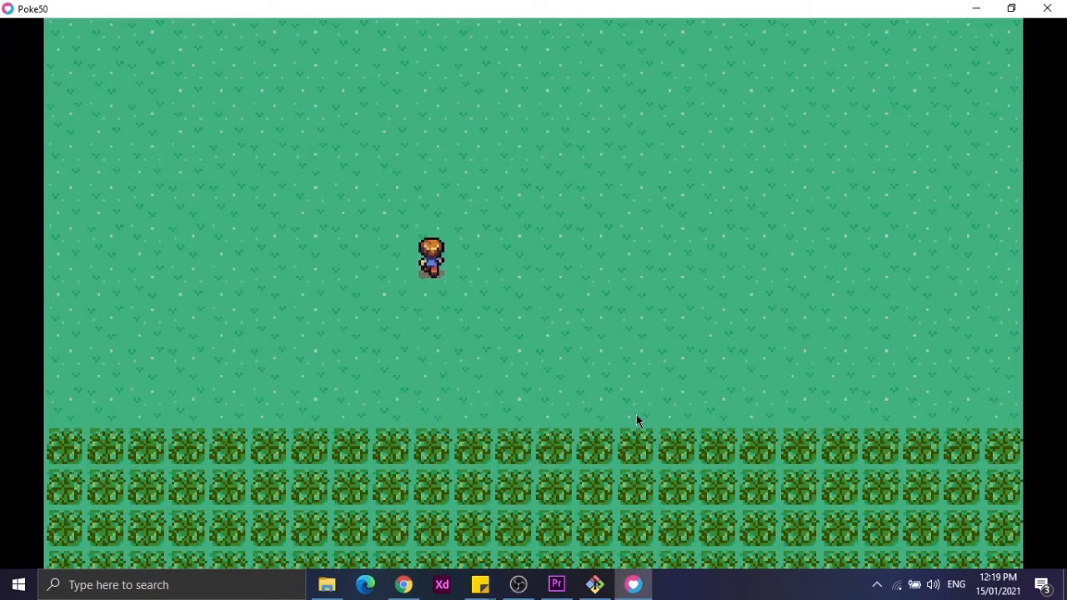
pyautogui.press('Up')
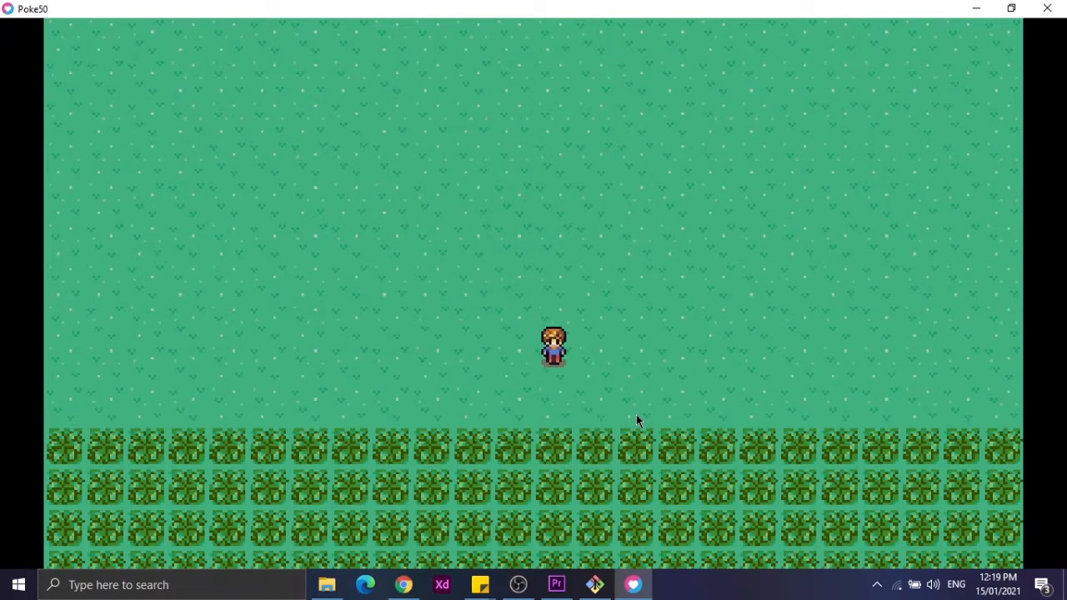
pyautogui.press('down')
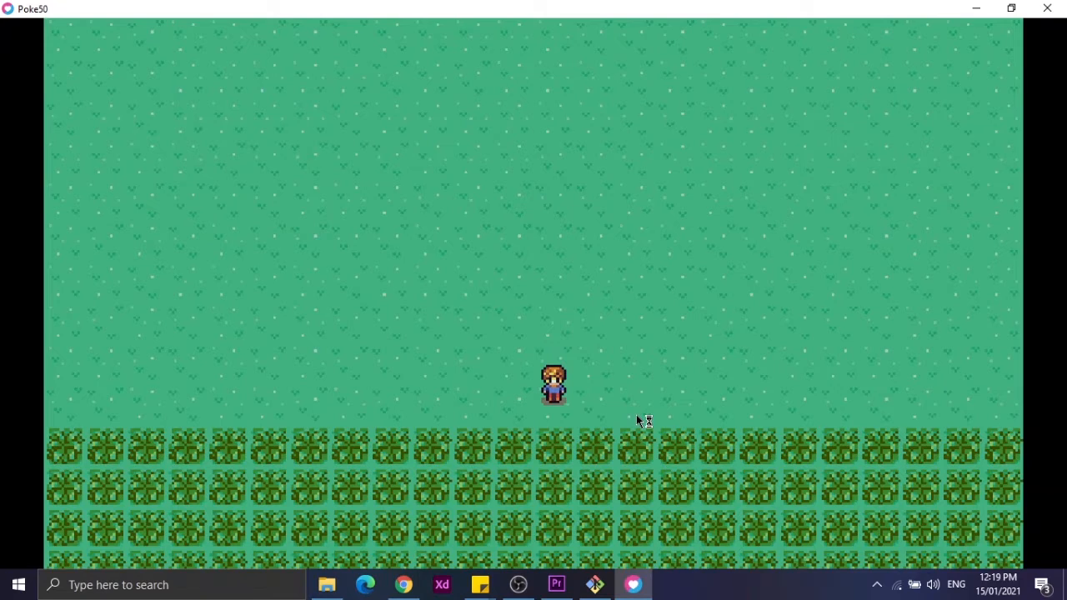
pyautogui.press('Left')
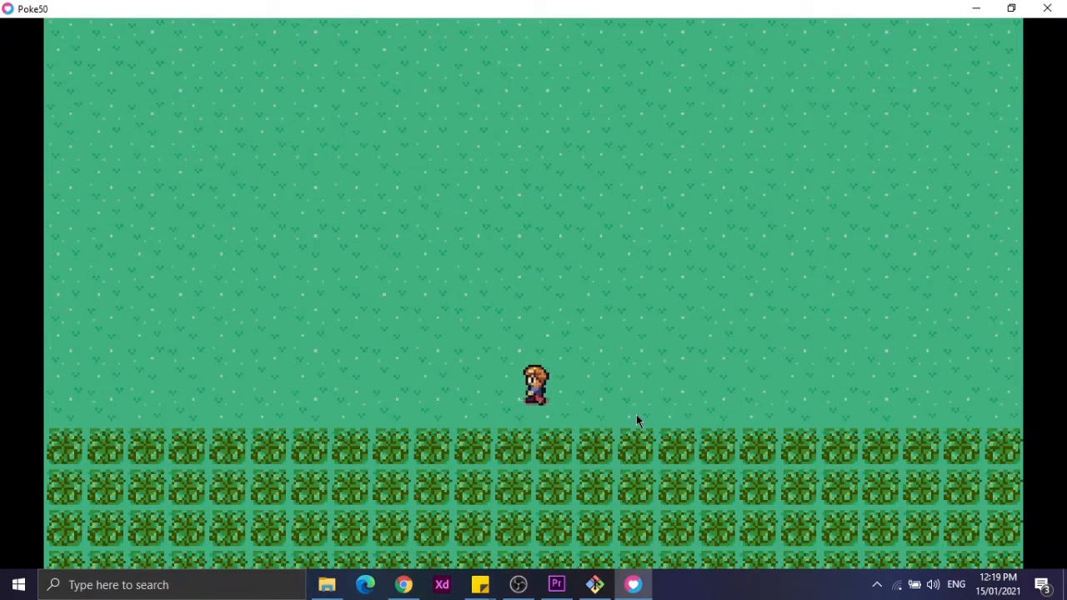
pyautogui.press('Left')
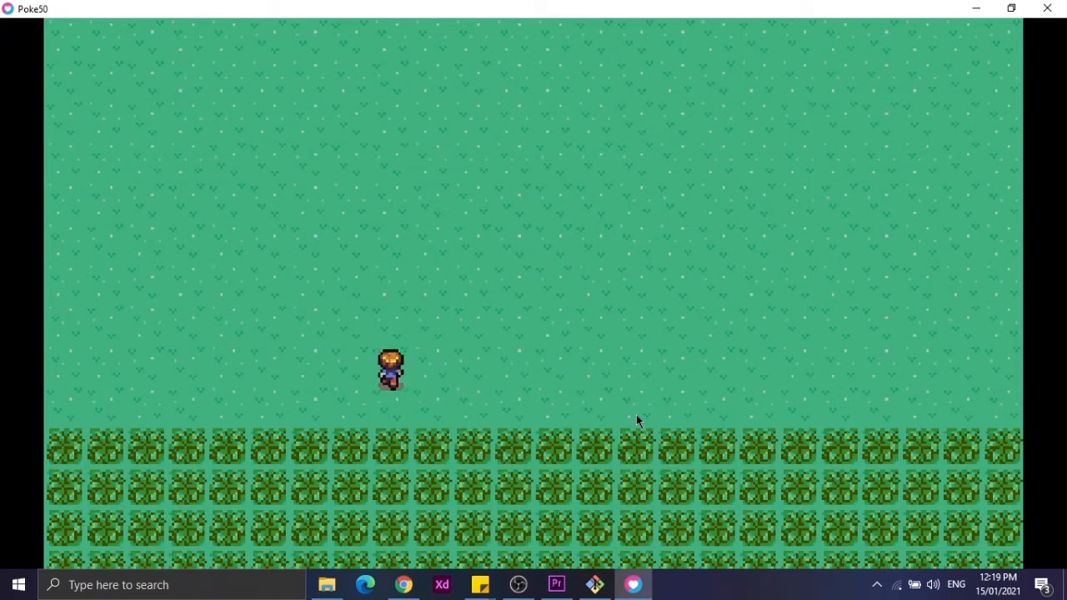
pyautogui.press('right')
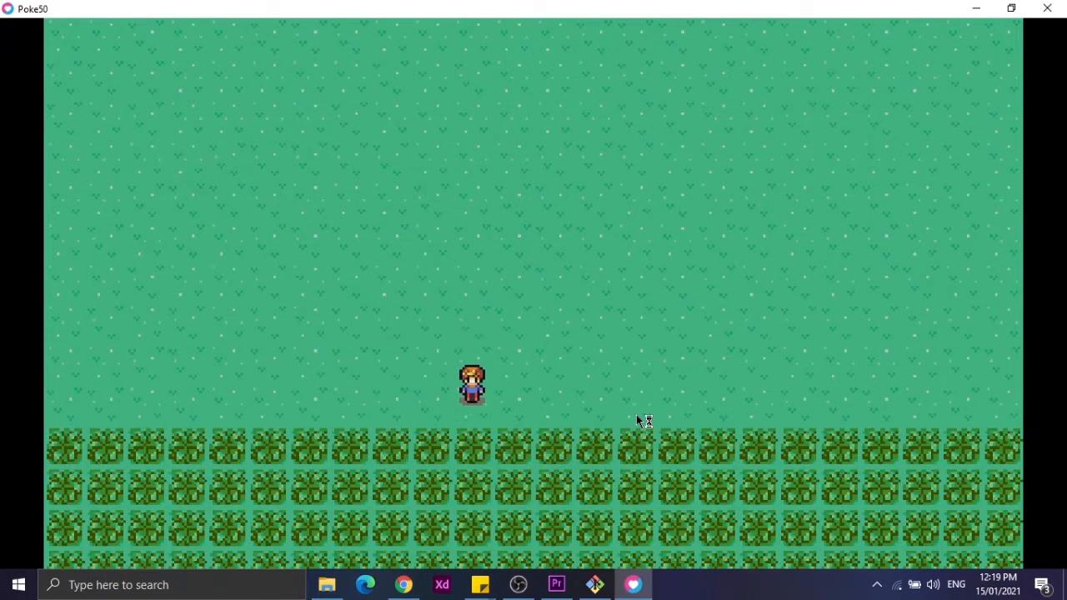
# Step: Walk the avatar down to the tall grass edge and step into it, triggering a wild encounter
pyautogui.press('Down')
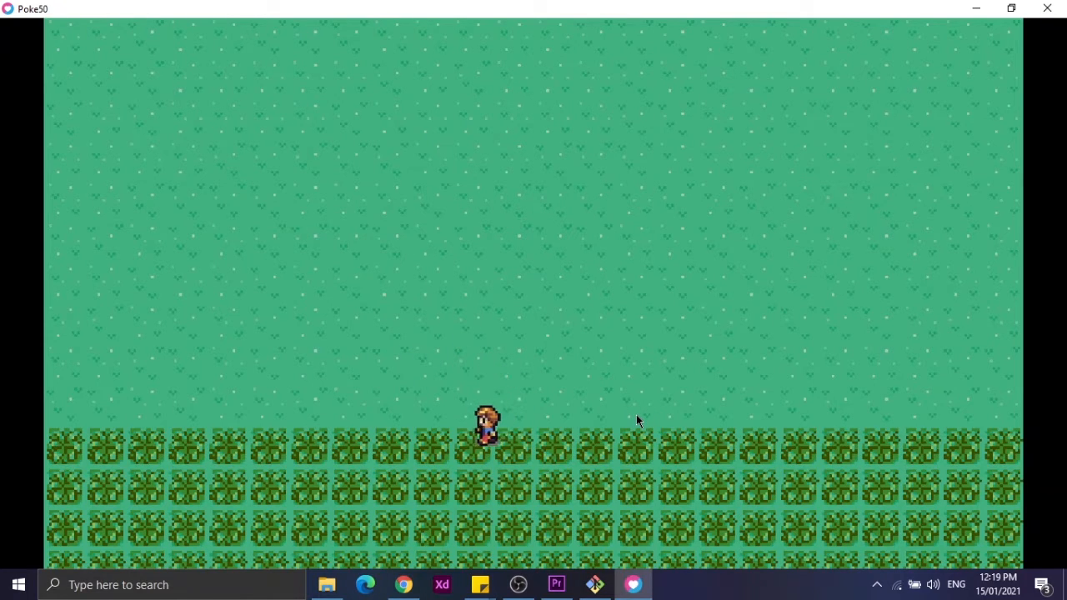
pyautogui.press('Left')
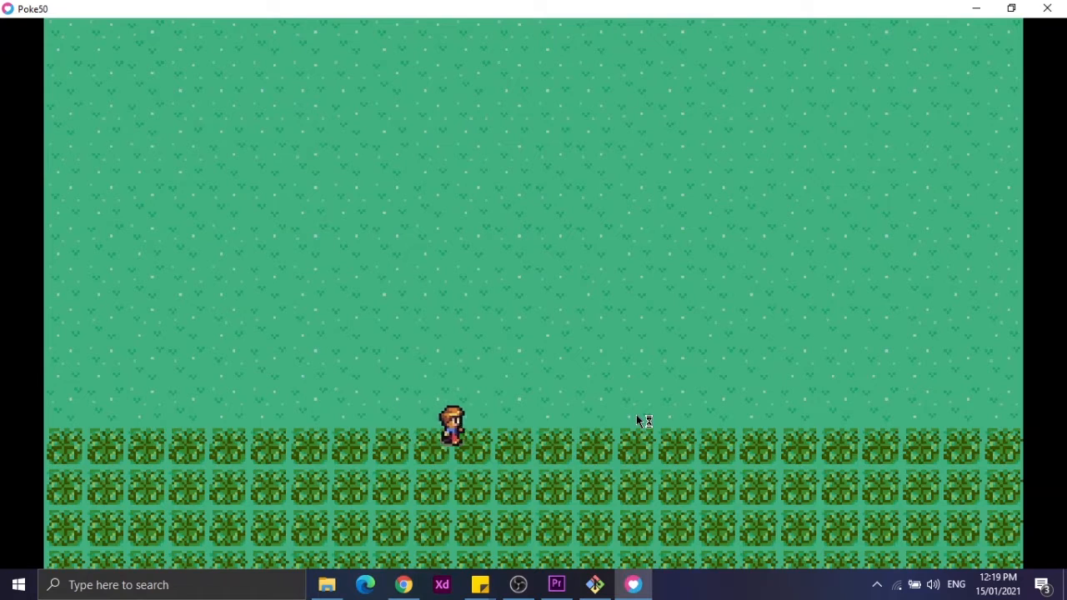
pyautogui.press('right')
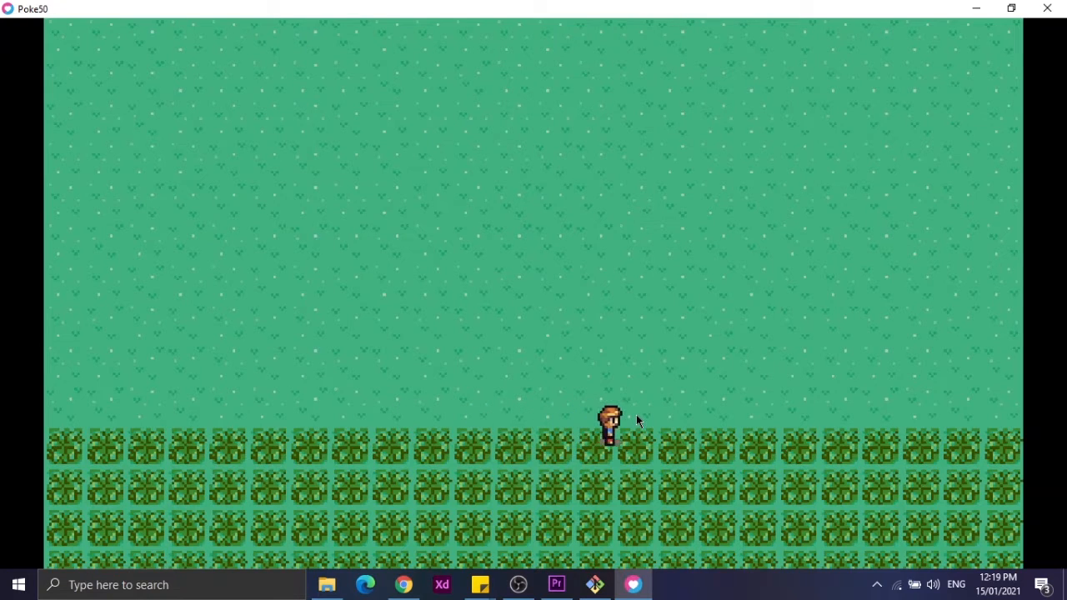
pyautogui.press('Down')
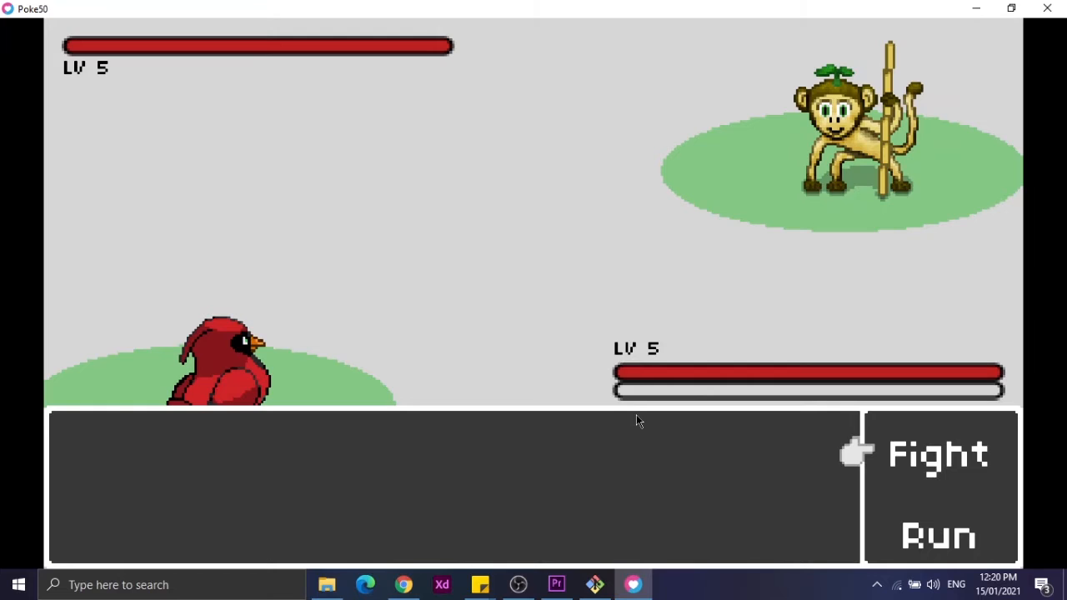
pyautogui.moveTo(642, 420)
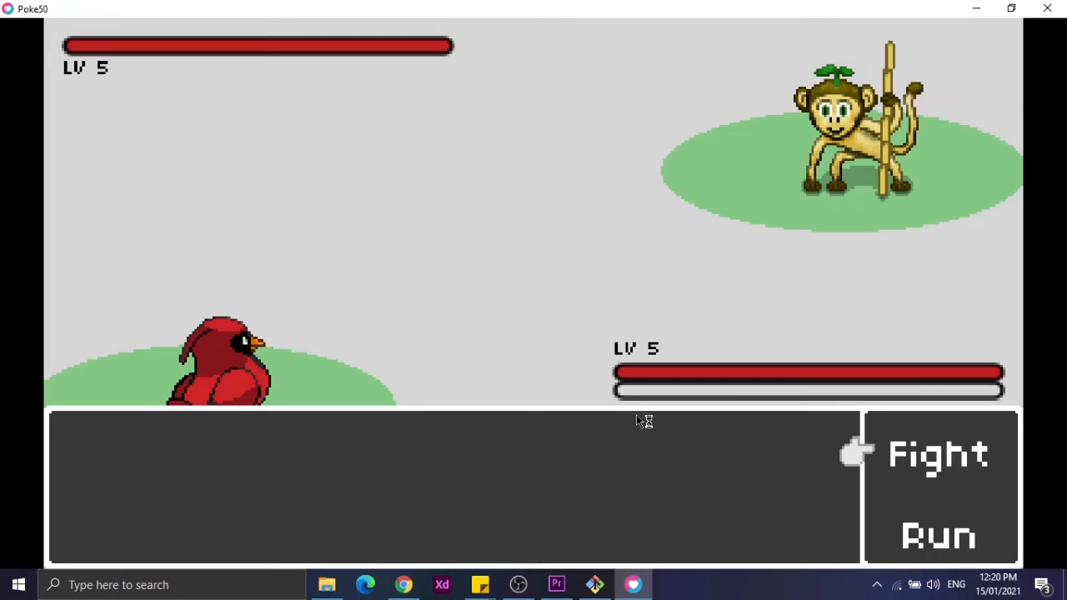
# Step: Choose Fight twice to drain the monkey monster's health and win the battle
pyautogui.click(937, 454)
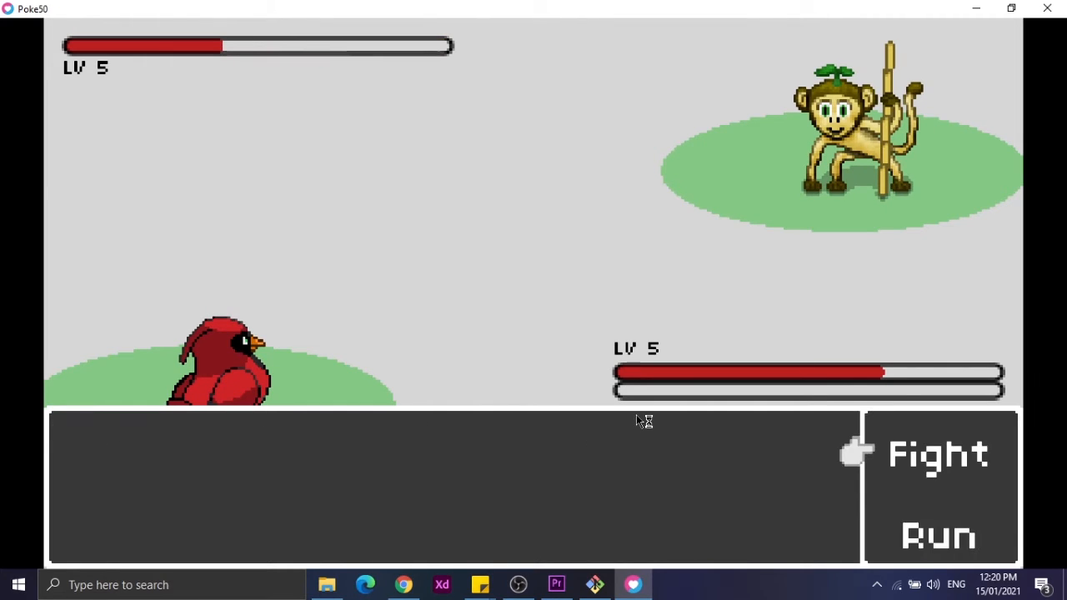
pyautogui.moveTo(637, 420)
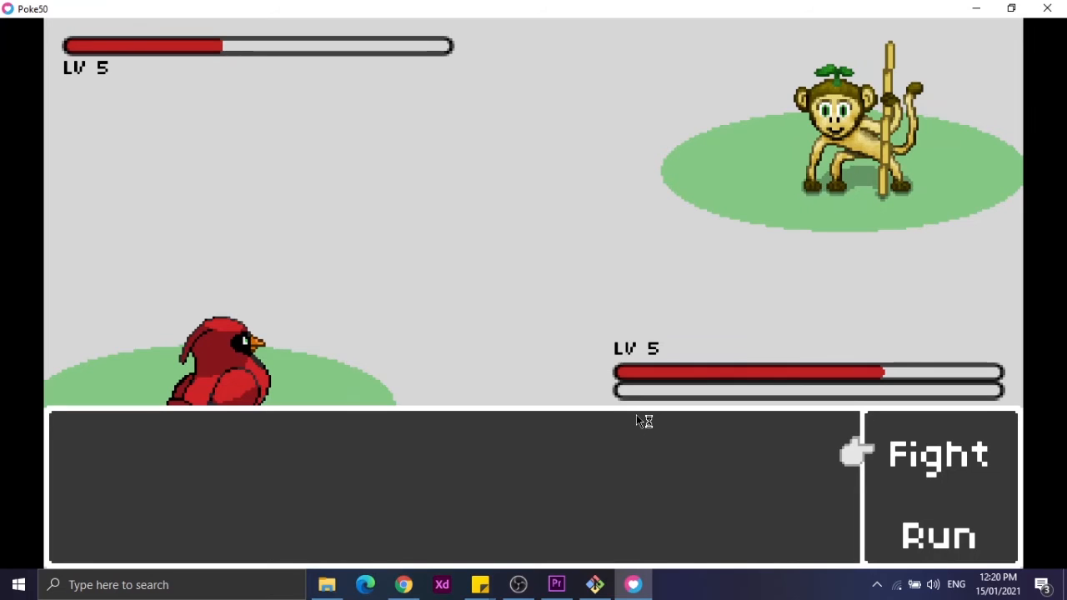
pyautogui.click(937, 453)
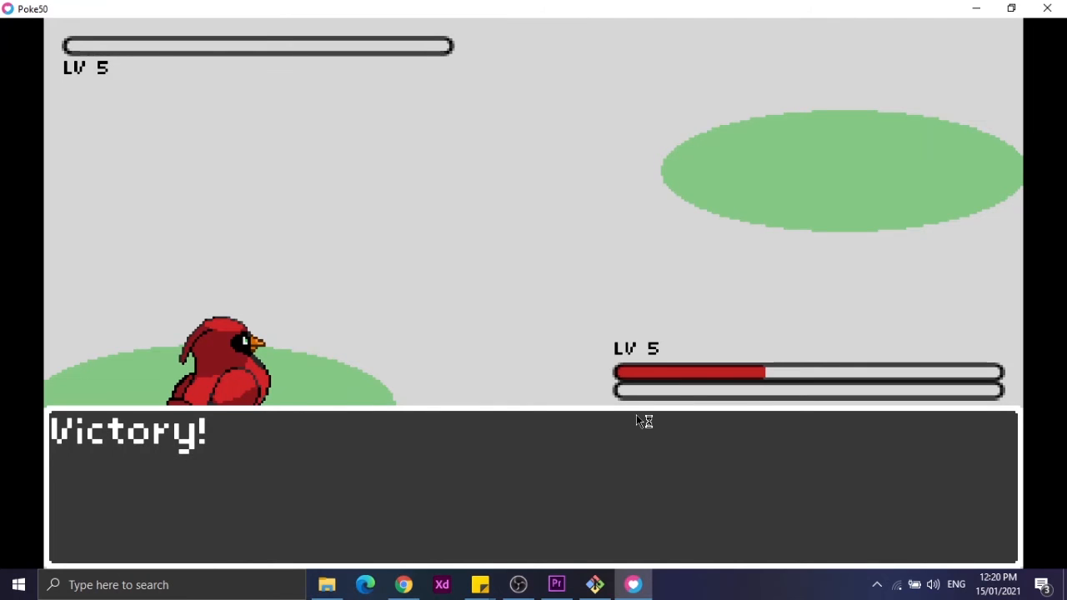
pyautogui.moveTo(637, 421)
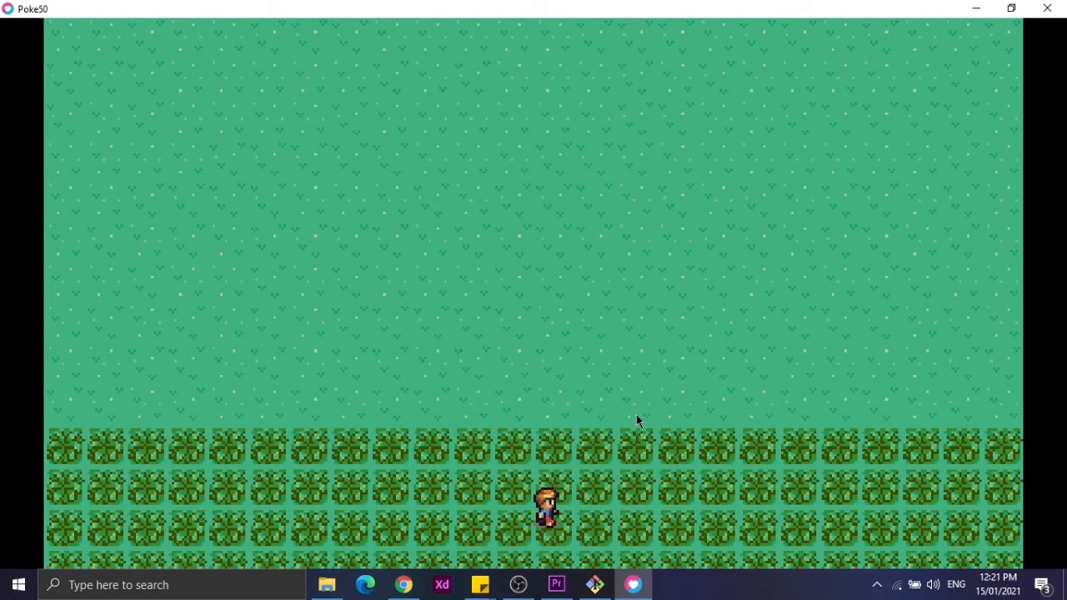
# Step: Walk the trainer right through the tall grass on the overworld
pyautogui.press('right')
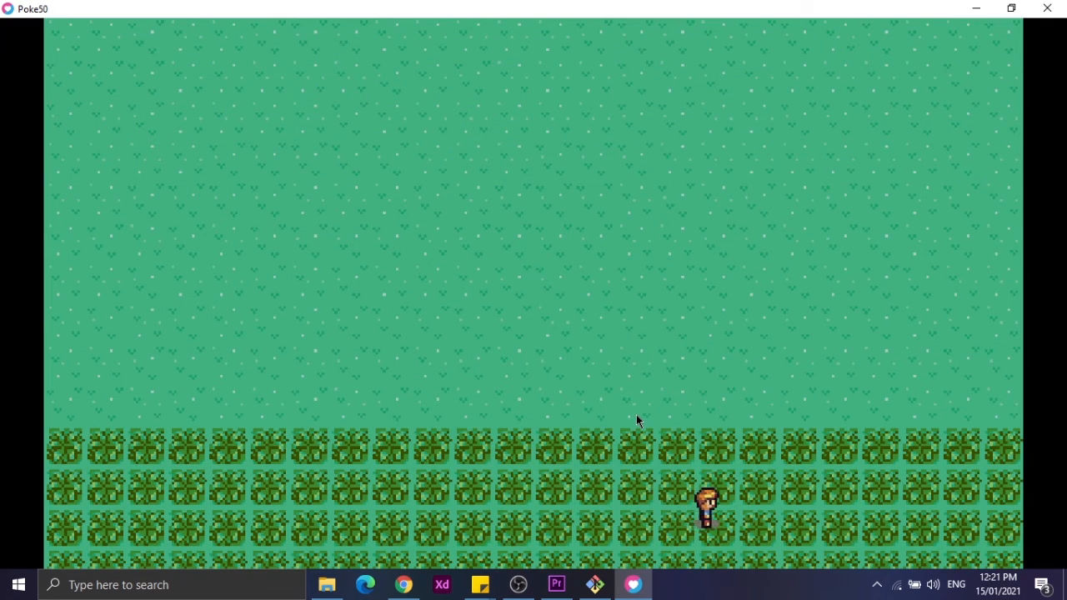